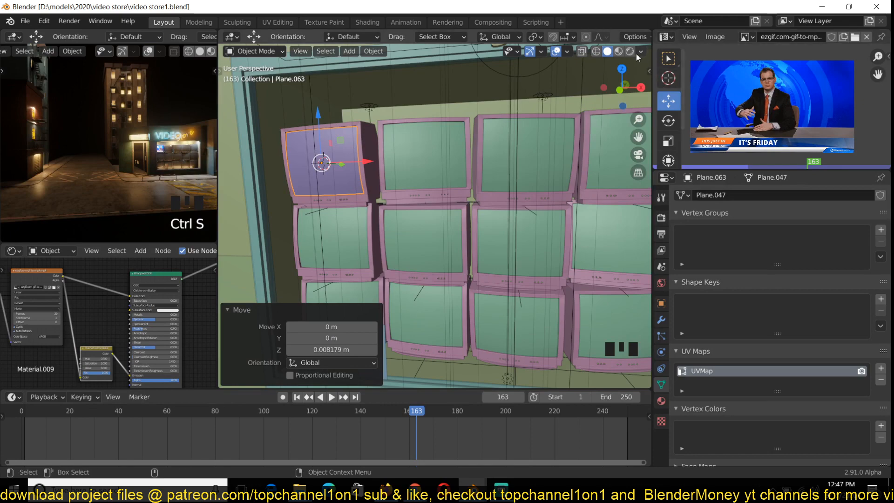
- Rewind and replay the storefront animation in Blender before heading to the browser
scroll("down", 3)
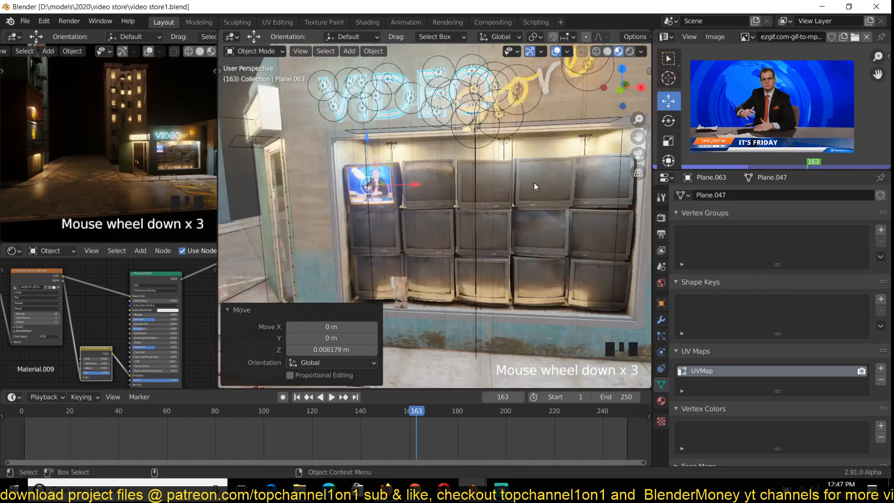
key("`")
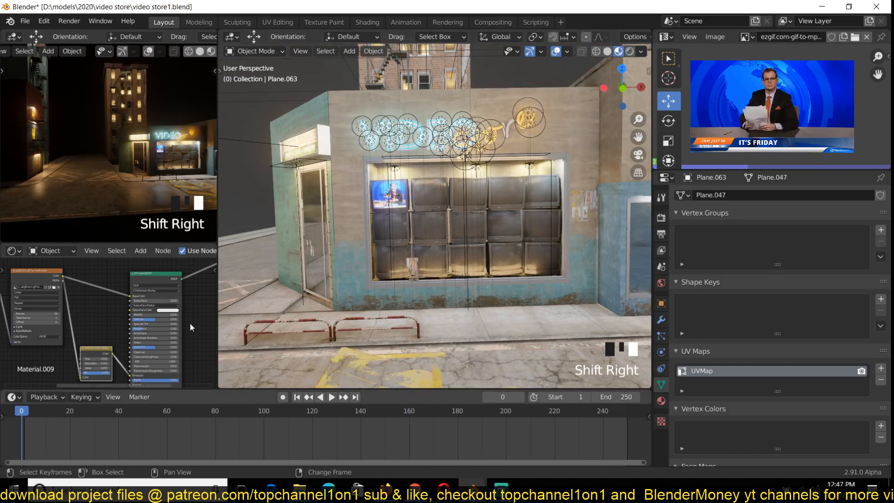
key("space")
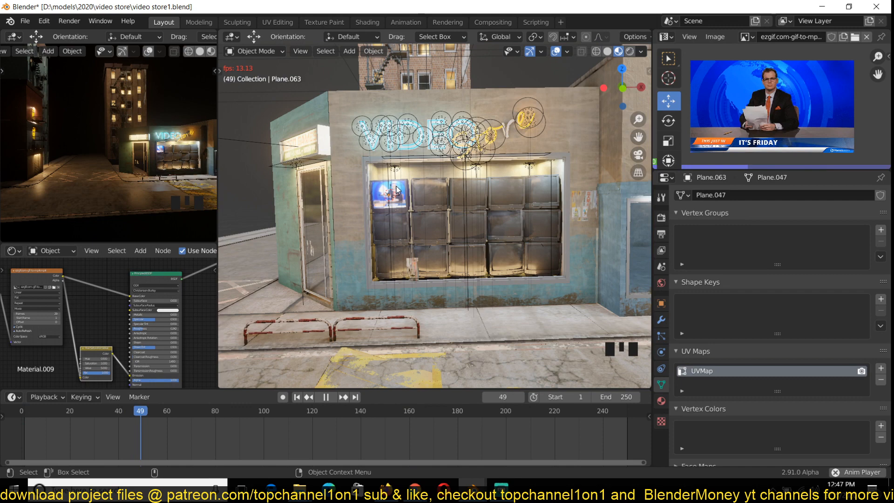
scroll("down", 3)
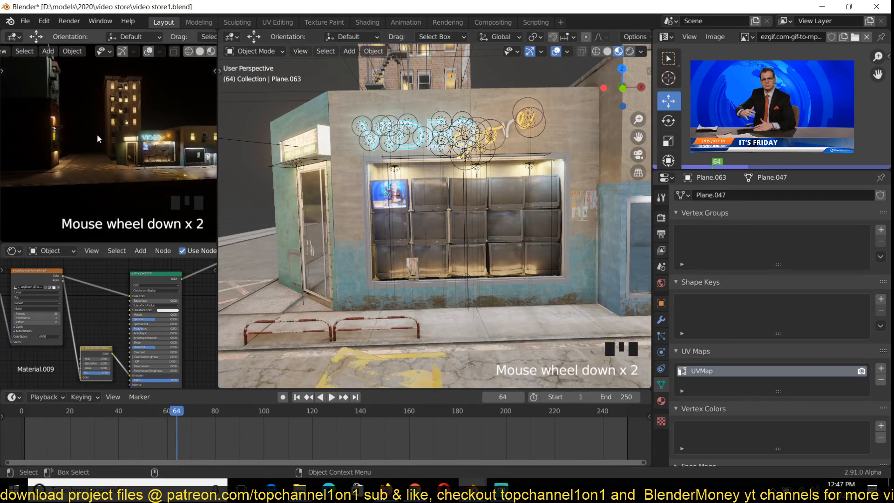
scroll("up", 3)
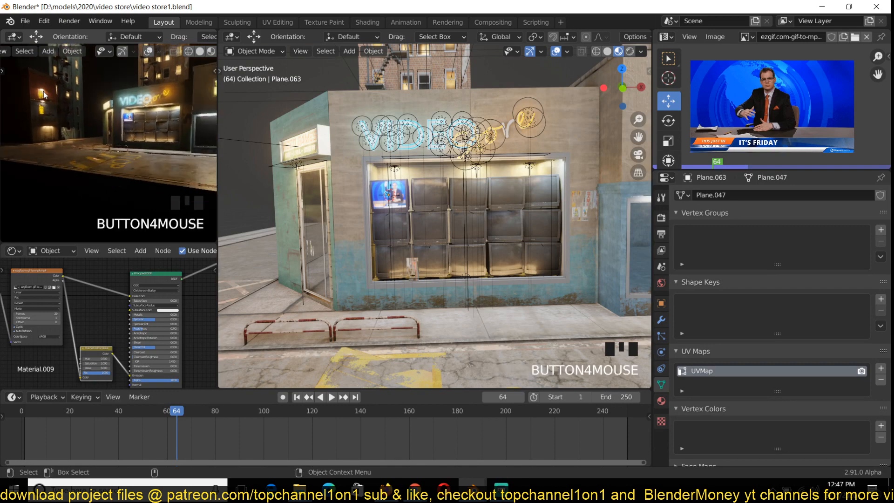
scroll("down", 3)
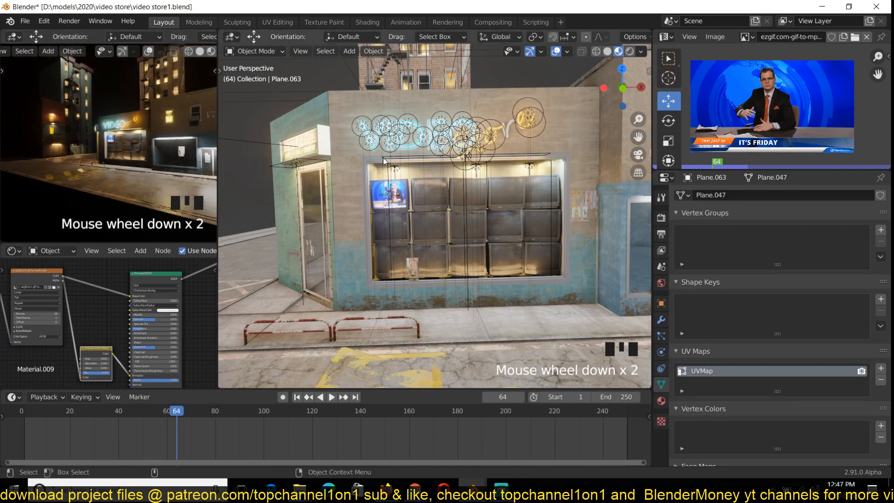
scroll("down", 3)
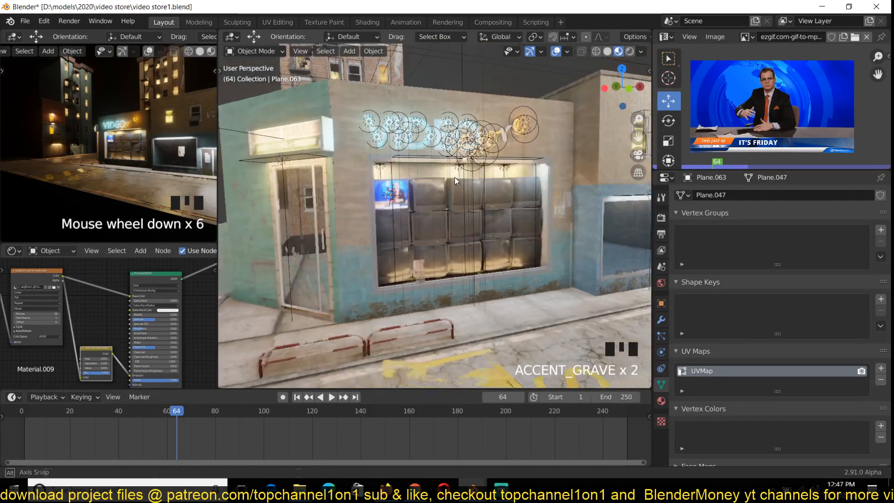
key("space")
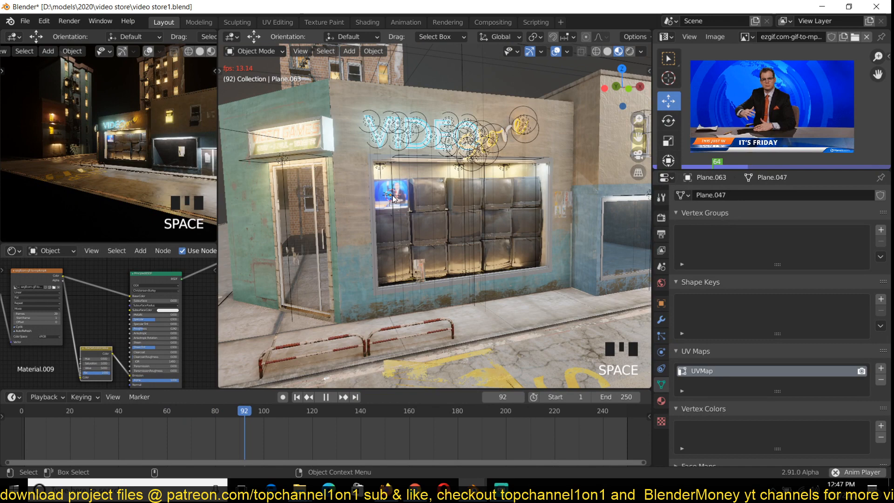
left_click(326, 397)
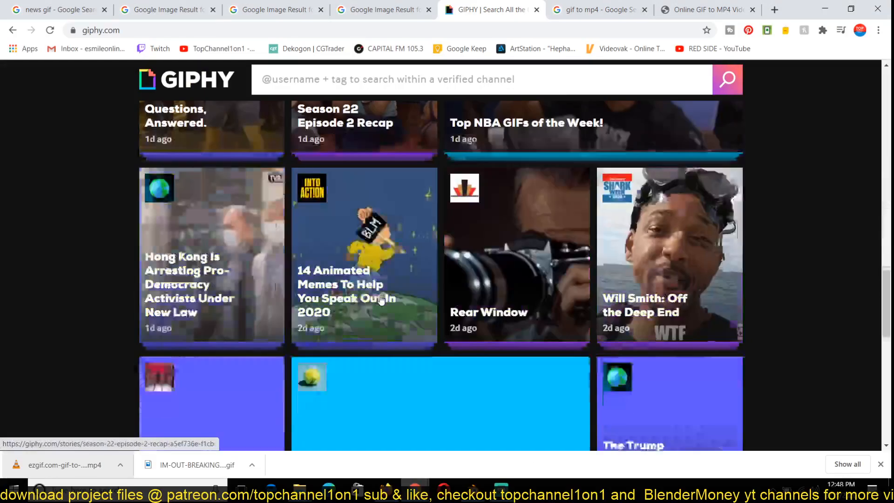
- On GIPHY, open the Top NBA GIFs of the Week story and choose Save image as on the first GIF
scroll("up", 3)
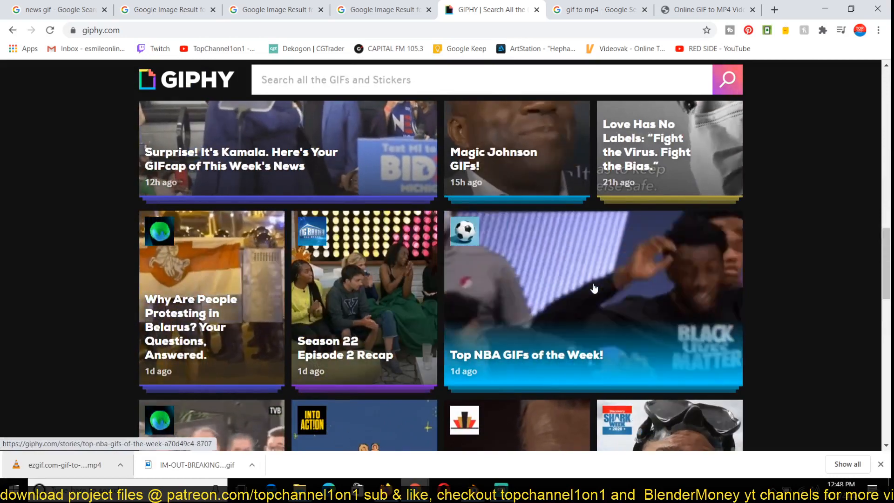
left_click(593, 285)
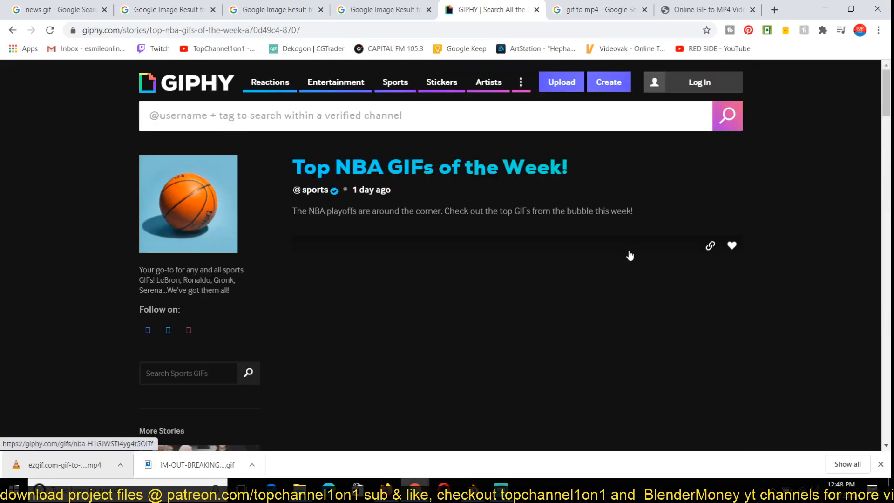
scroll("down", 3)
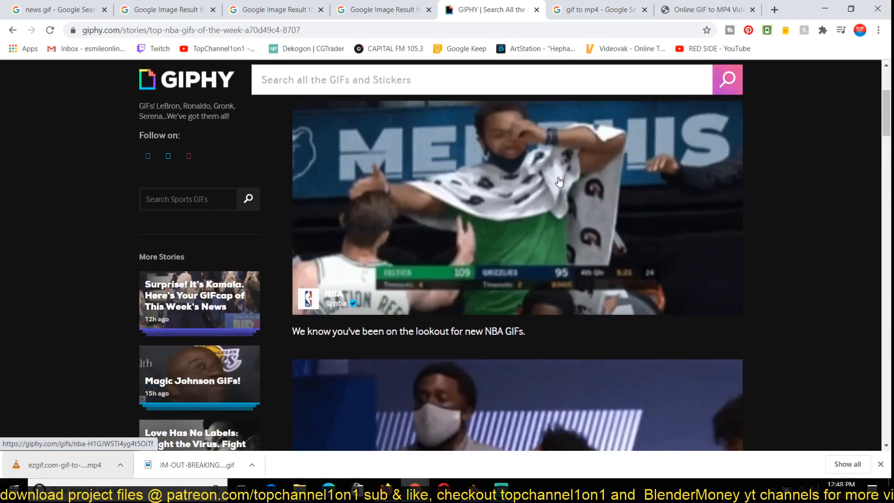
right_click(558, 182)
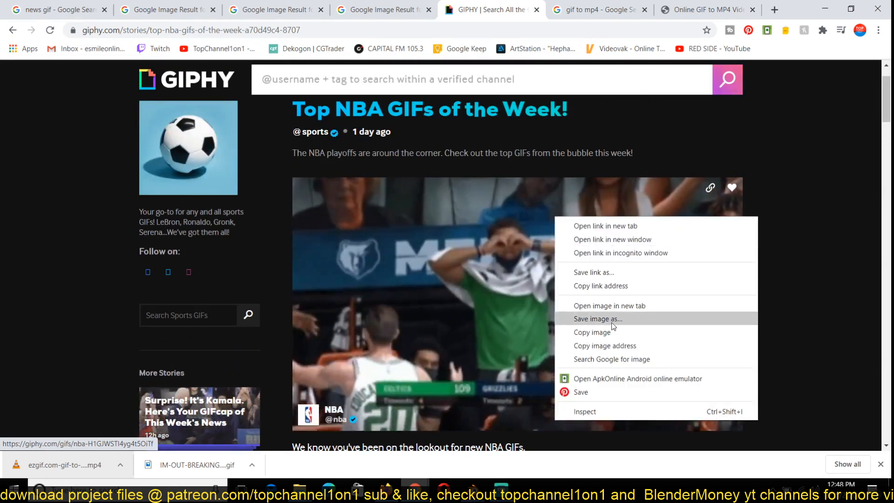
left_click(598, 318)
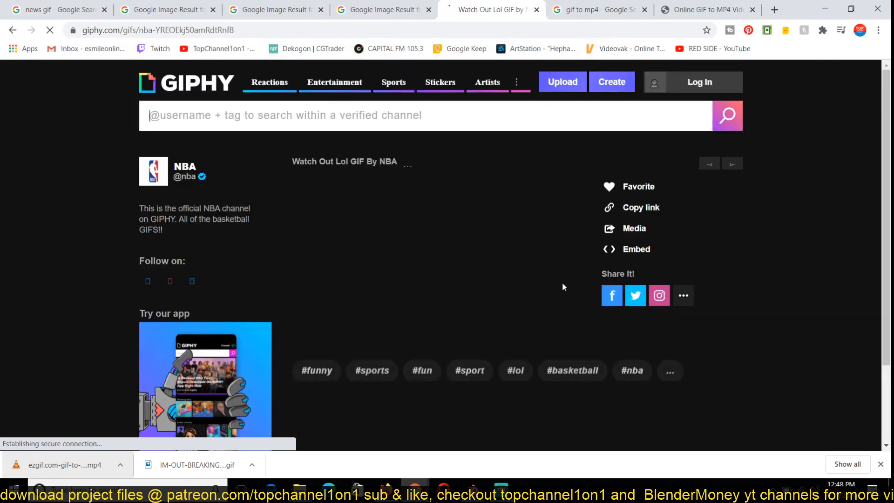
- Abandon saving from the Watch Out Lol page, go back and save the GIF into the references folder as giphy.gif
right_click(354, 253)
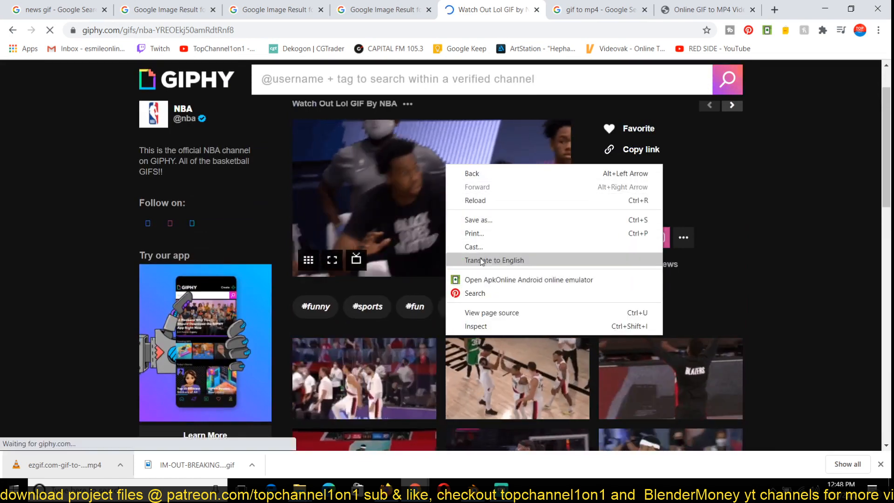
left_click(478, 220)
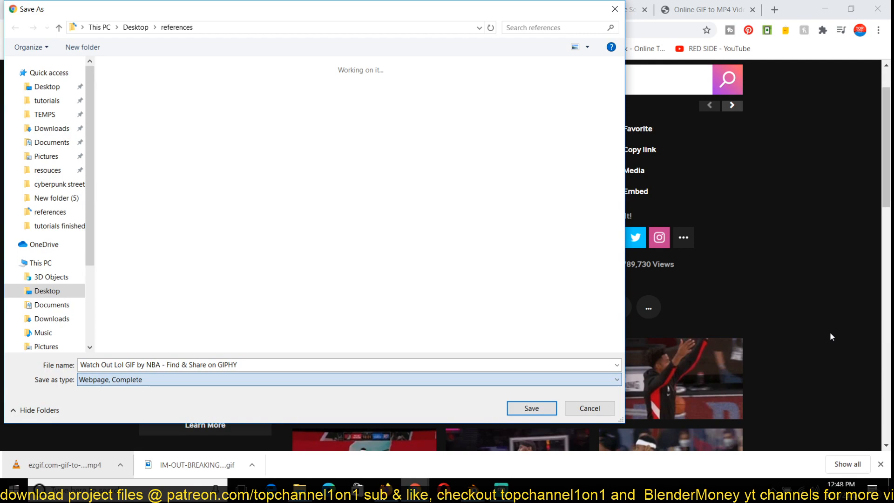
left_click(588, 408)
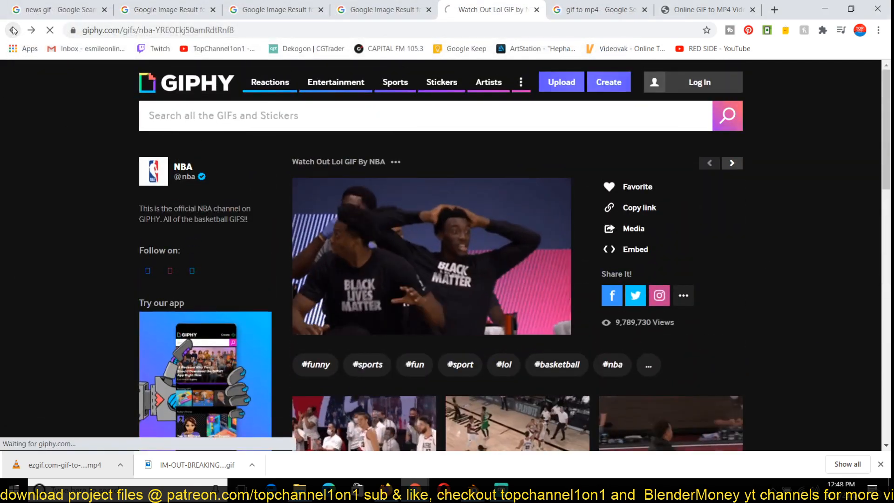
left_click(13, 30)
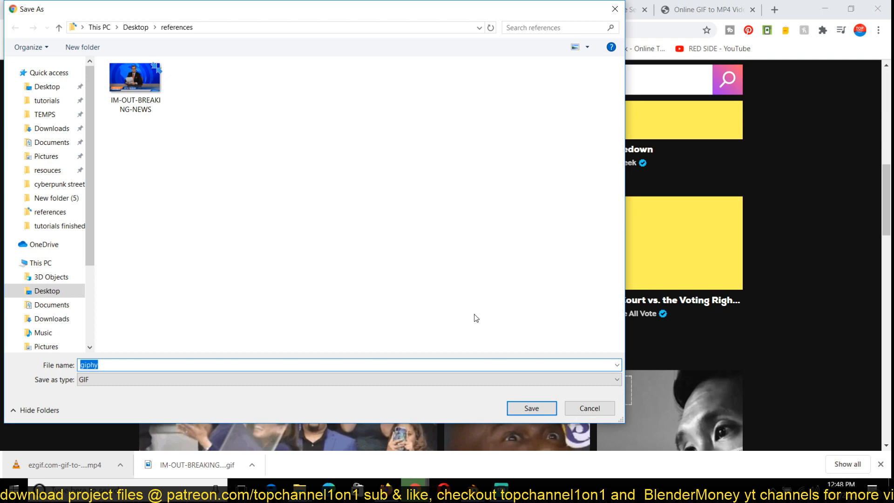
left_click(530, 408)
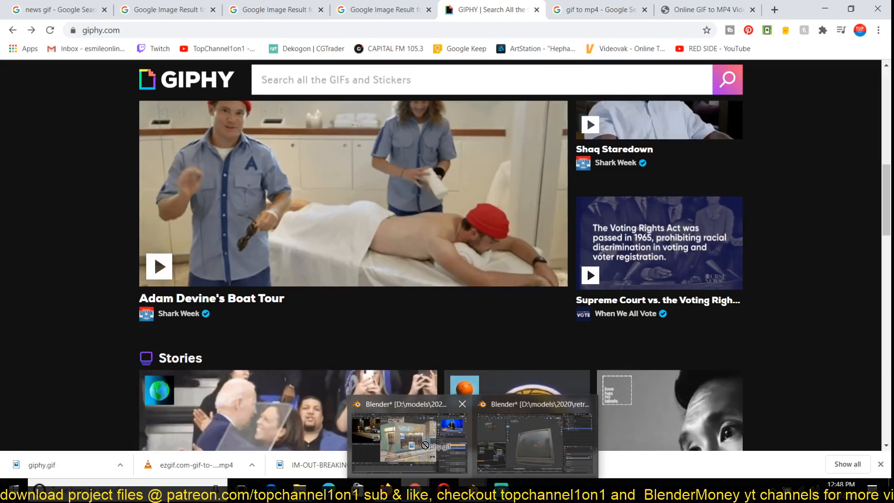
- Switch back to the Blender storefront scene and frame the news TV plane with its material nodes below
left_click(408, 438)
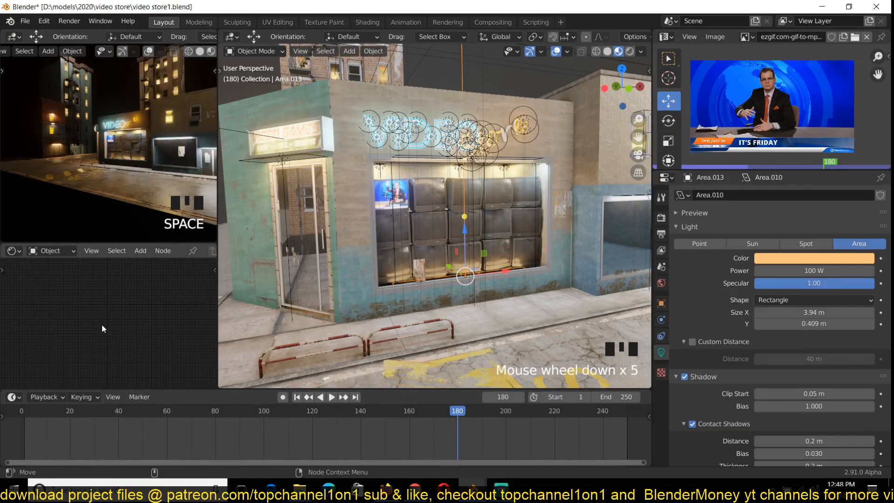
scroll("down", 3)
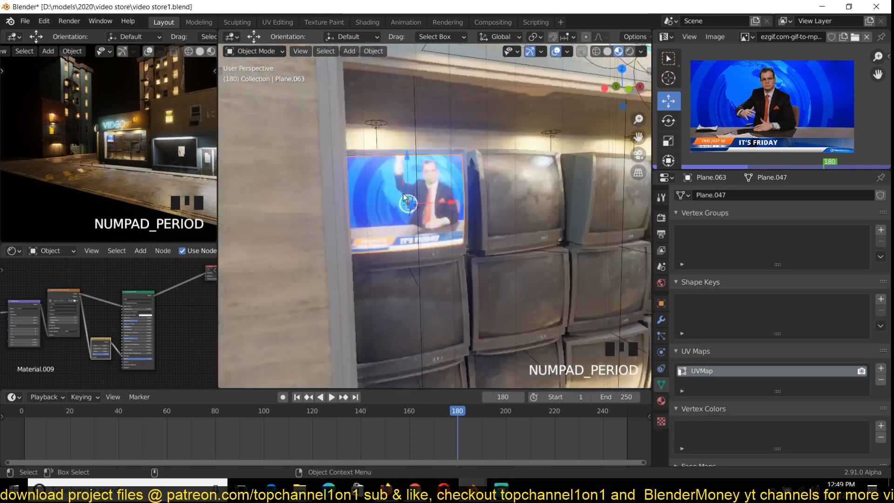
scroll("down", 3)
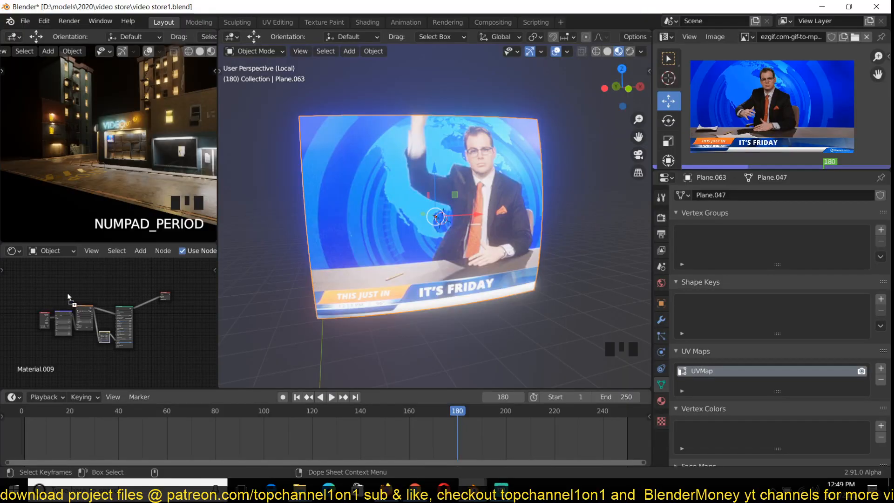
mouse_move(120, 314)
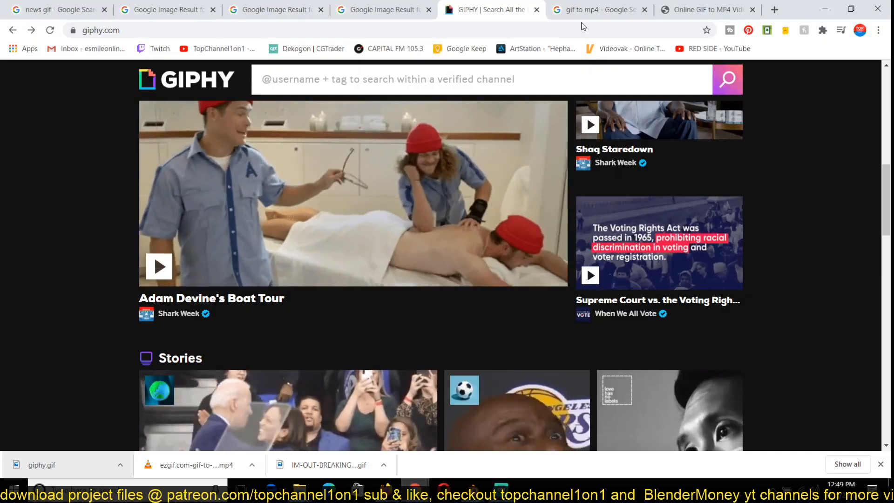
- Reach the Ezgif GIF to MP4 converter and fetch the GIF link from the GIPHY tab
left_click(597, 9)
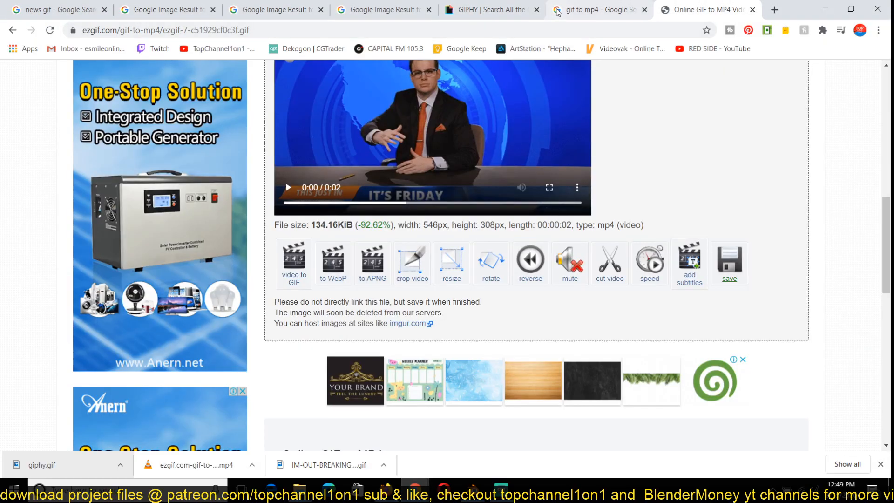
left_click(599, 10)
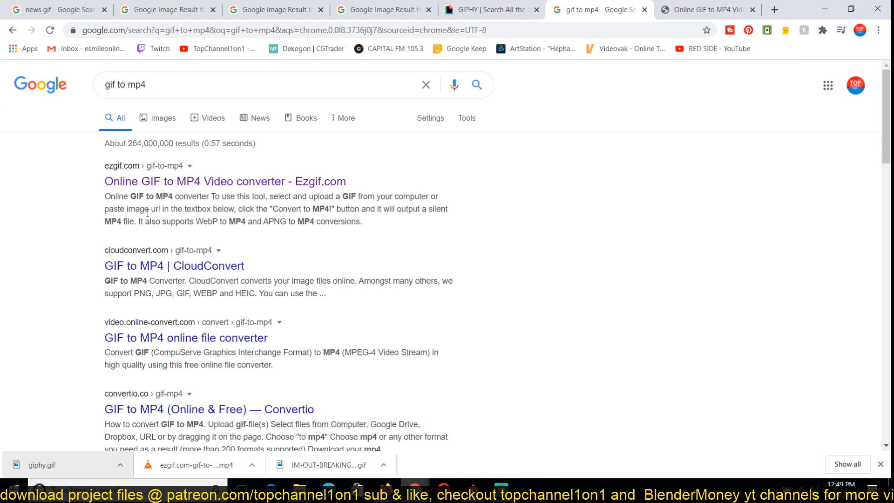
left_click(225, 182)
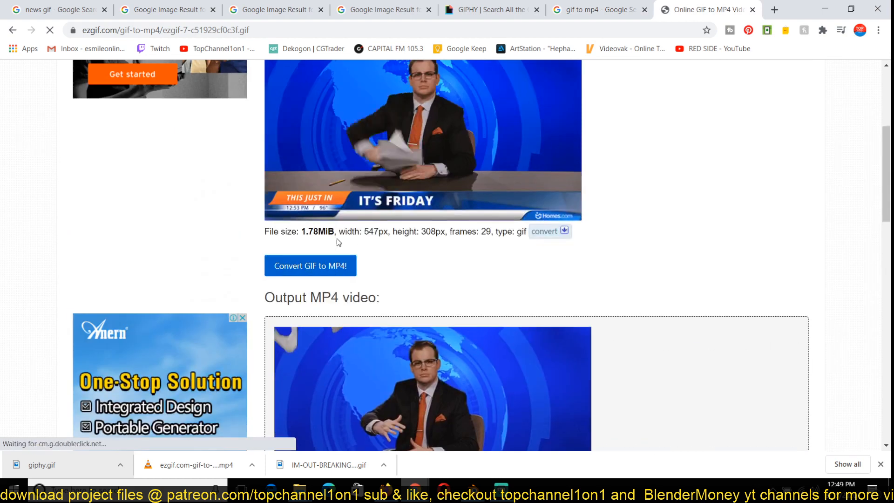
scroll("up", 3)
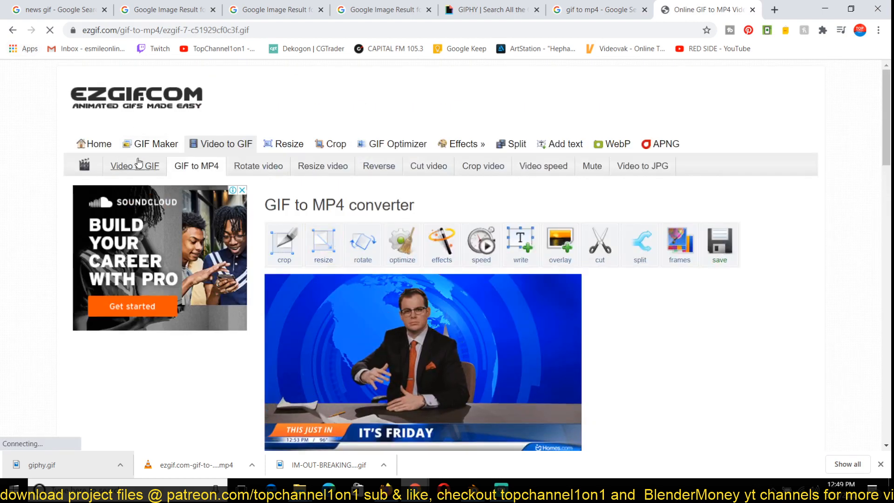
left_click(134, 166)
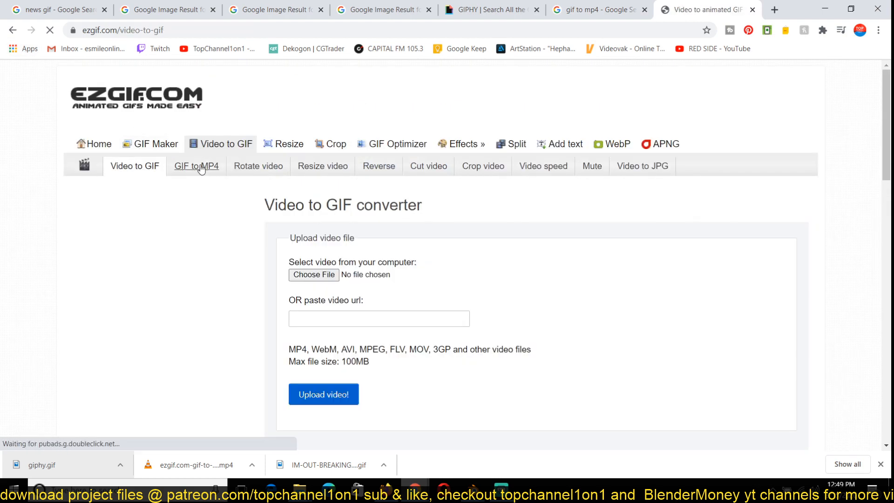
mouse_move(196, 166)
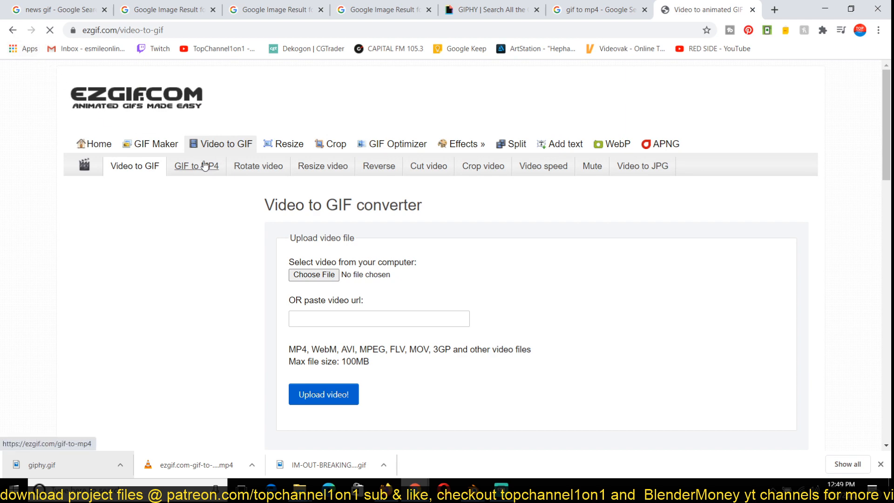
left_click(197, 166)
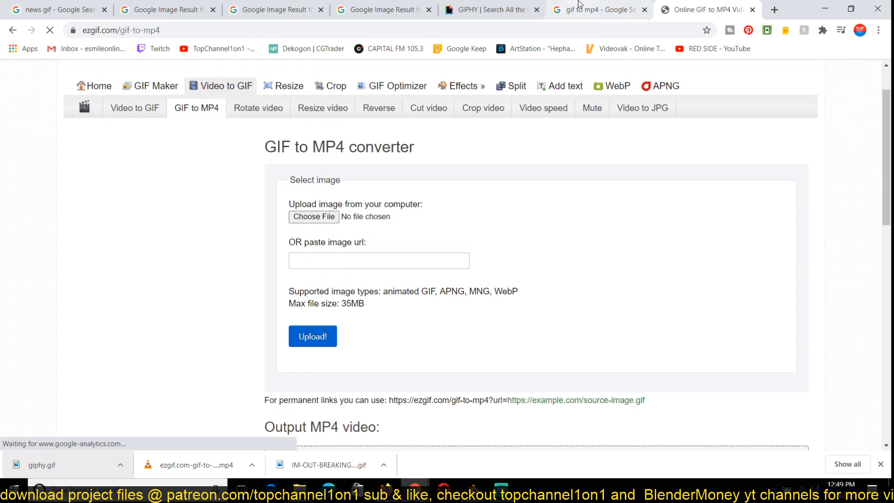
left_click(491, 10)
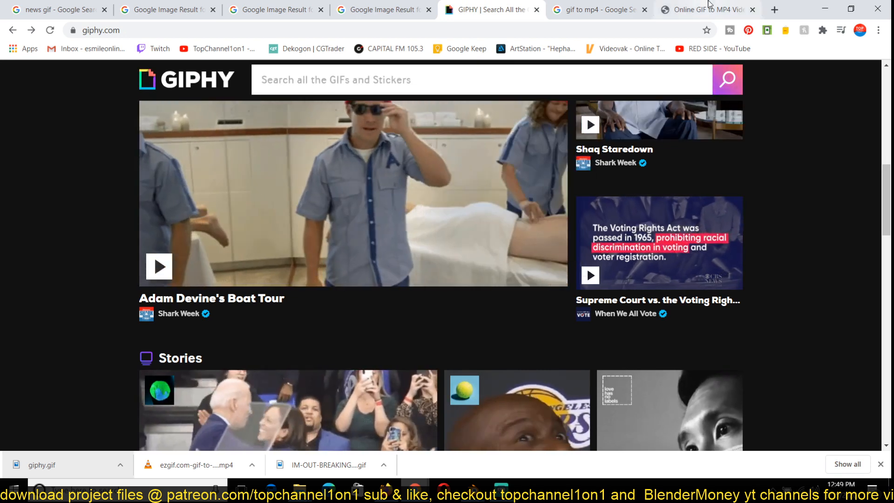
left_click(706, 9)
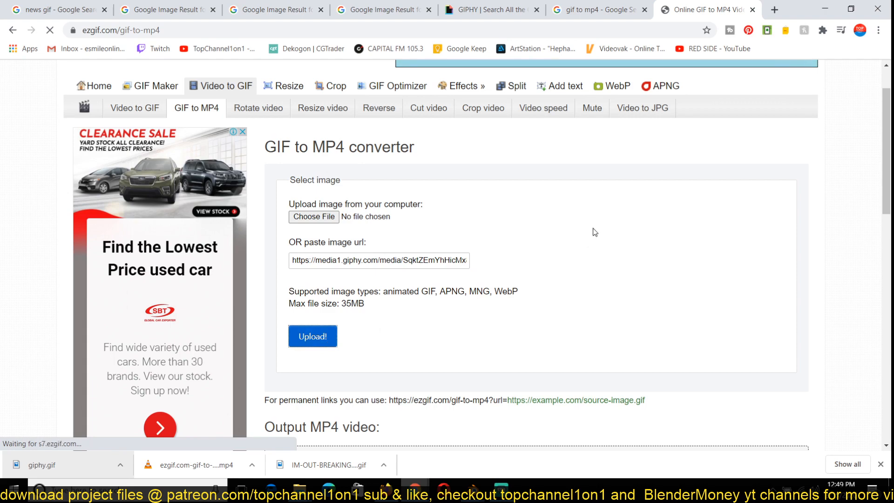
- Upload the pasted GIF link, convert it to MP4 and download the resulting video
left_click(313, 336)
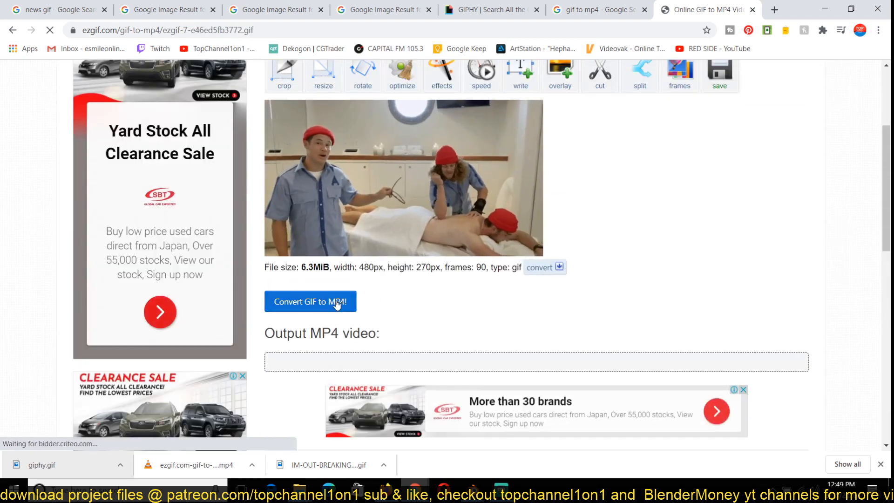
left_click(310, 302)
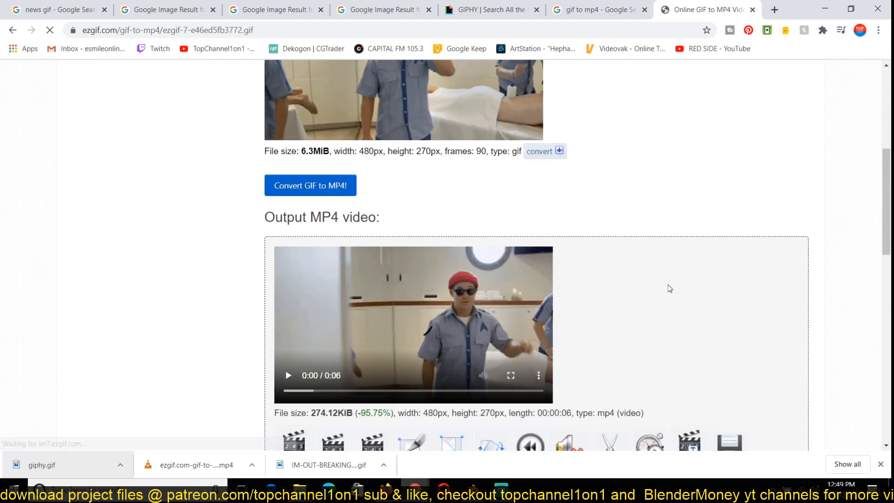
scroll("down", 3)
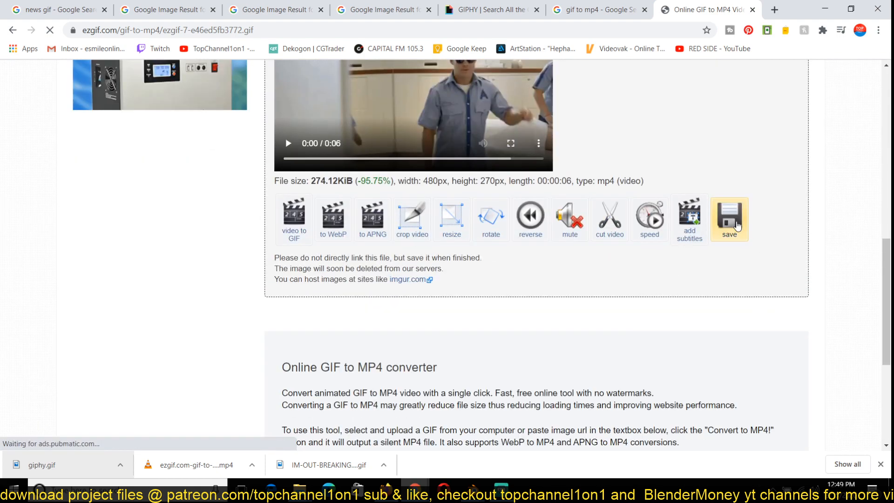
left_click(728, 220)
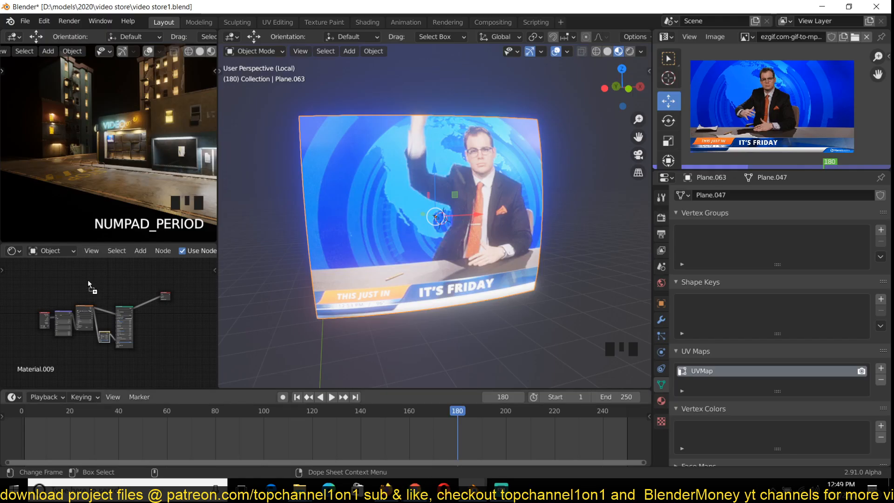
- Play the timeline from the start so the TV plane shows the red-caps clip looping, then pause and view the full TV wall
scroll("up", 3)
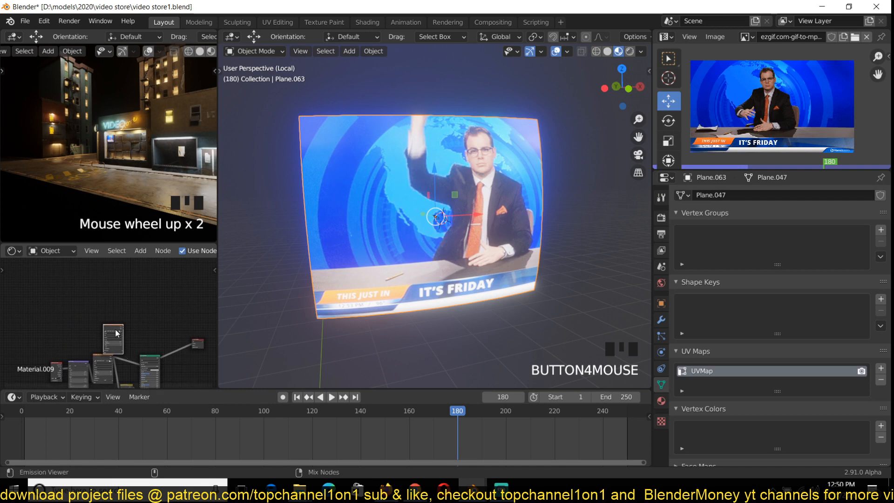
key("space")
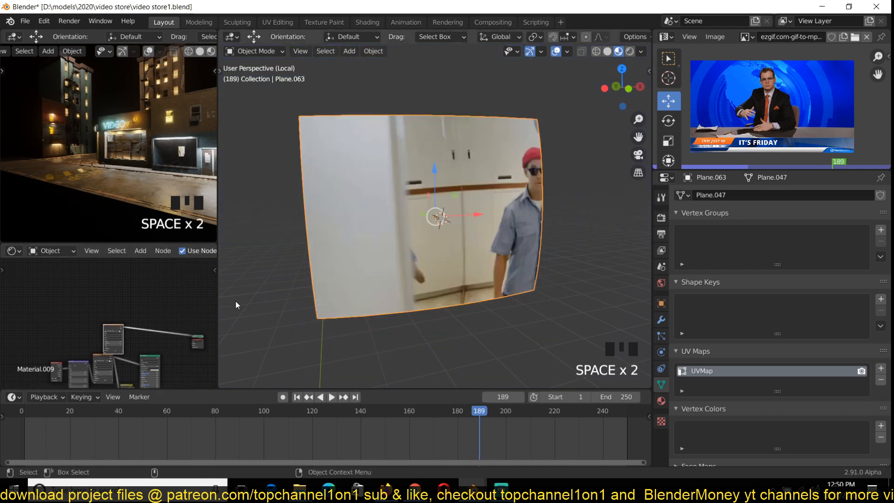
scroll("up", 3)
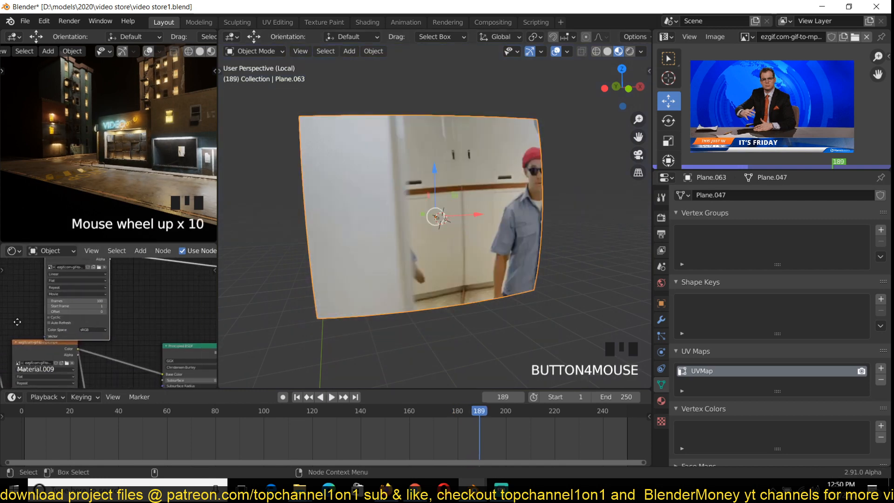
scroll("up", 3)
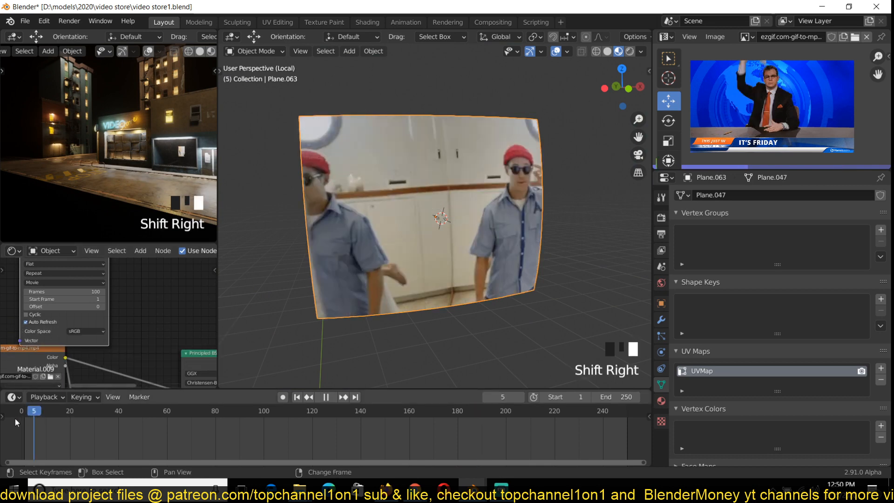
key("space")
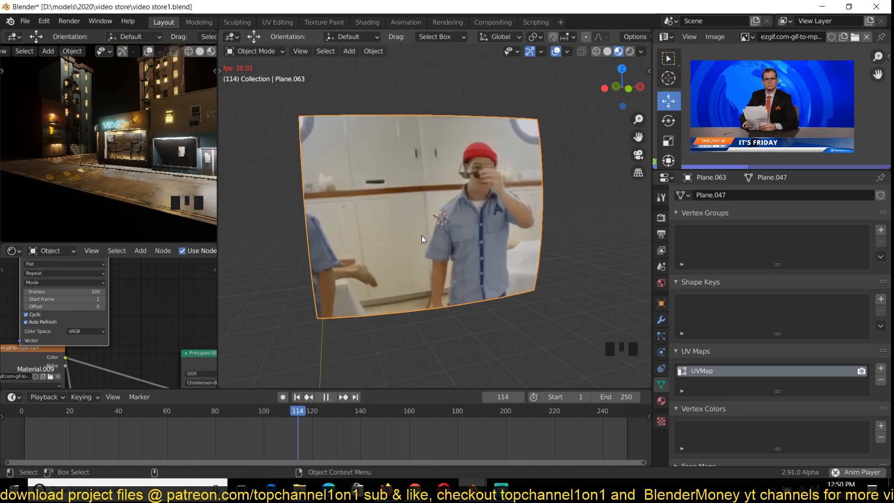
key("space")
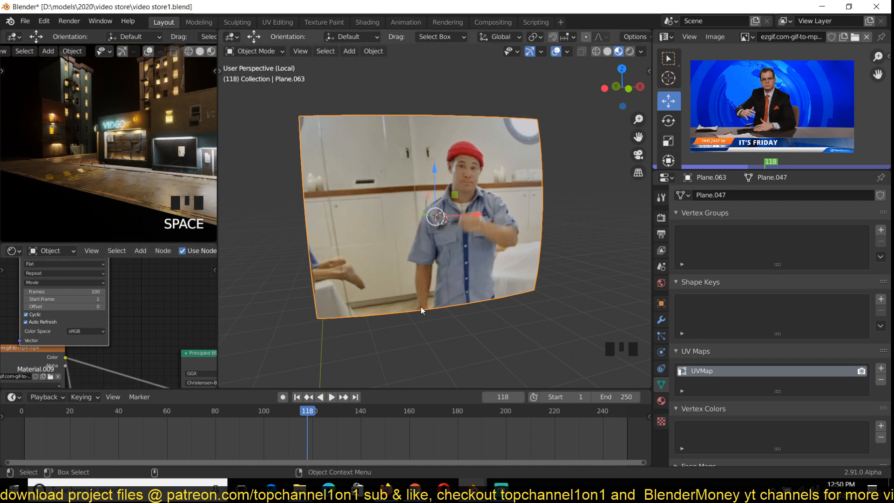
scroll("down", 3)
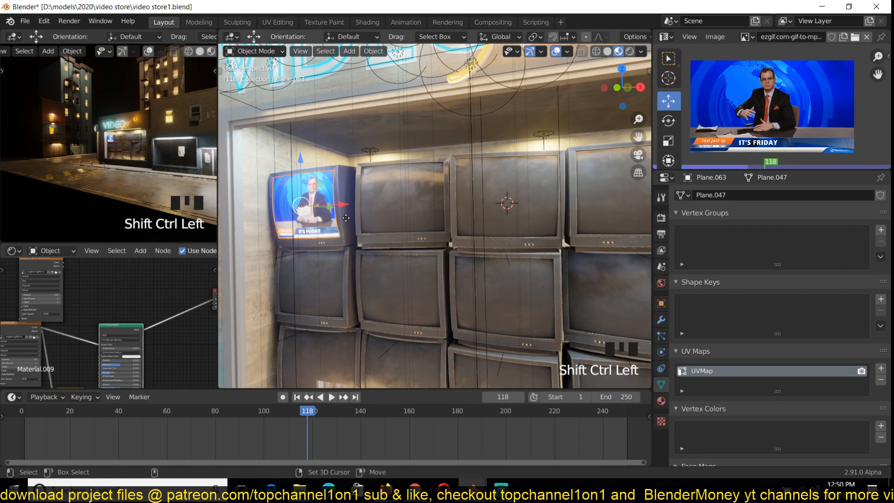
- Duplicate the video screen onto the next TV with its own material loading the (1).mp4 clip
key("shift+d")
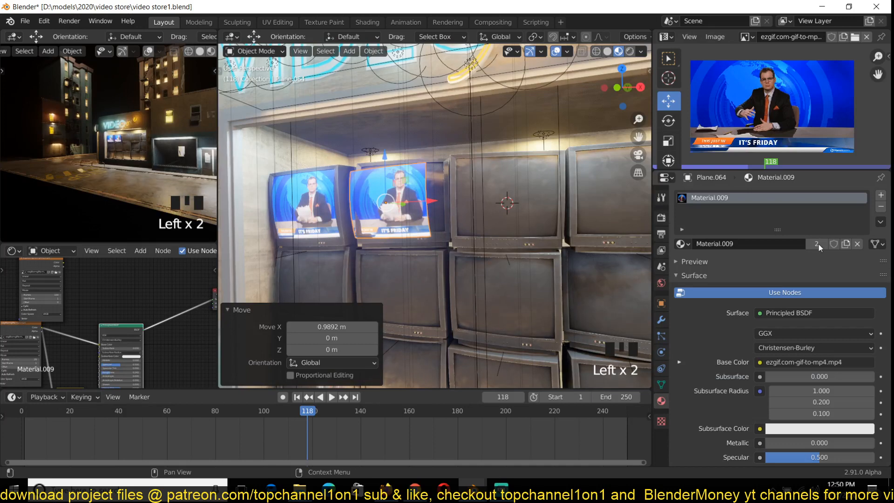
left_click(817, 243)
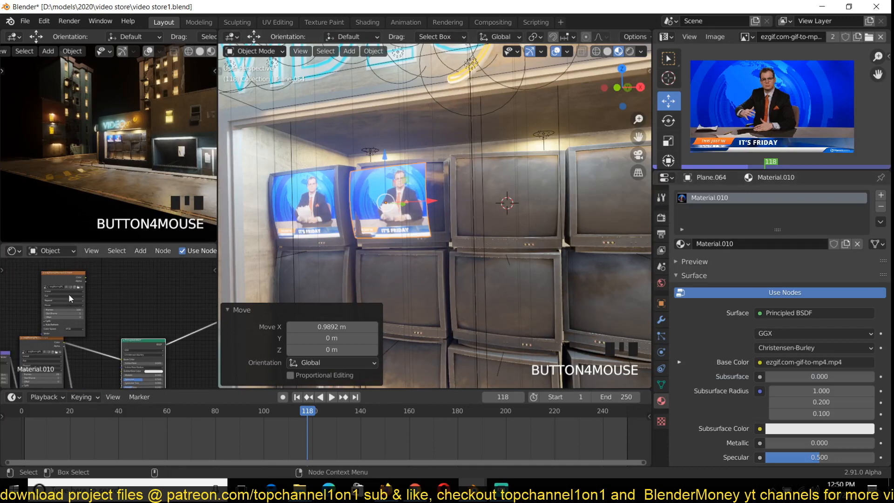
mouse_move(57, 357)
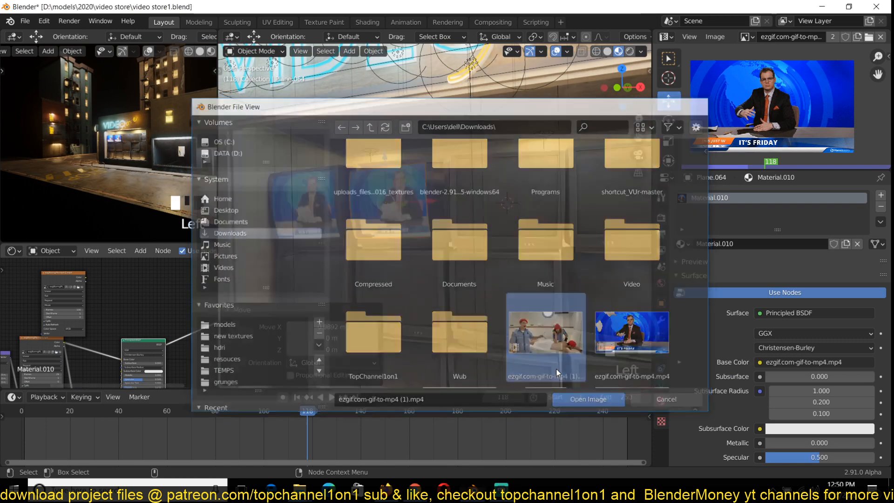
left_click(588, 399)
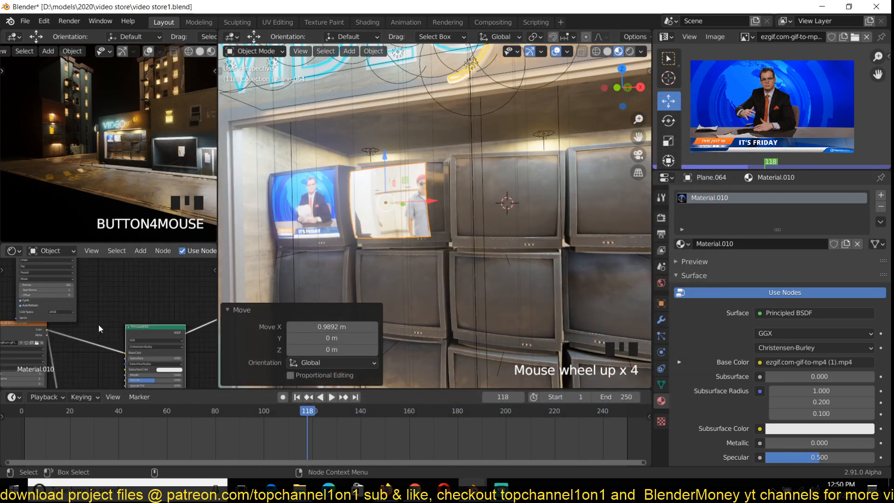
- Use the transform panel to copy the scale so the new screen fits its monitor
scroll("up", 3)
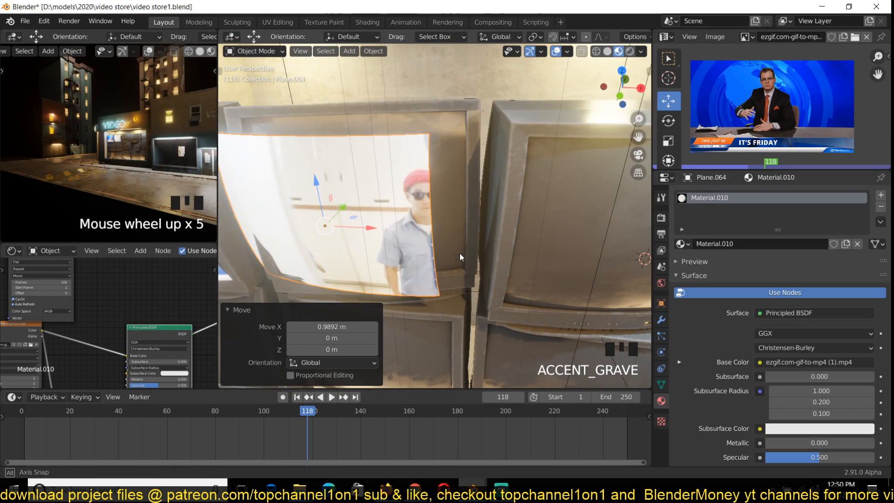
mouse_move(365, 221)
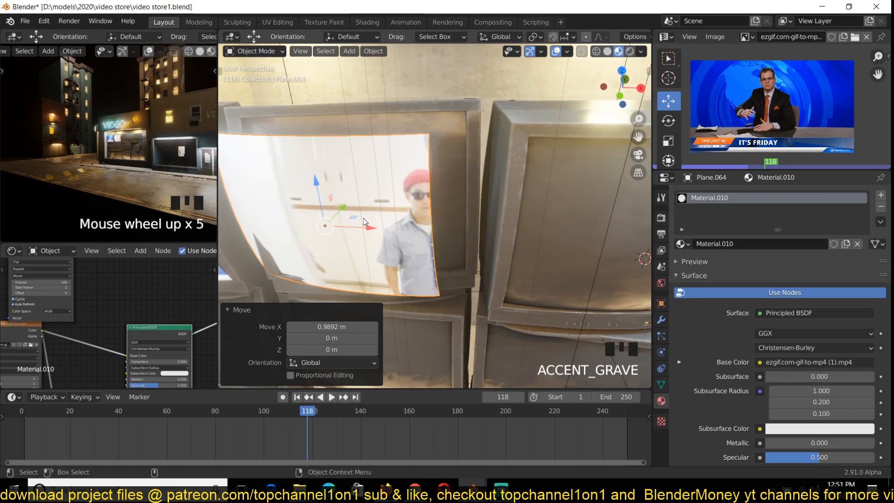
scroll("down", 3)
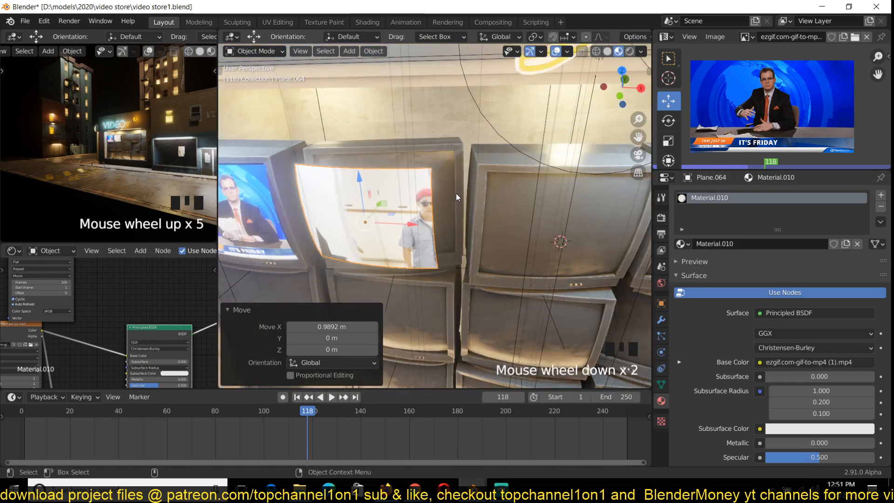
key("n")
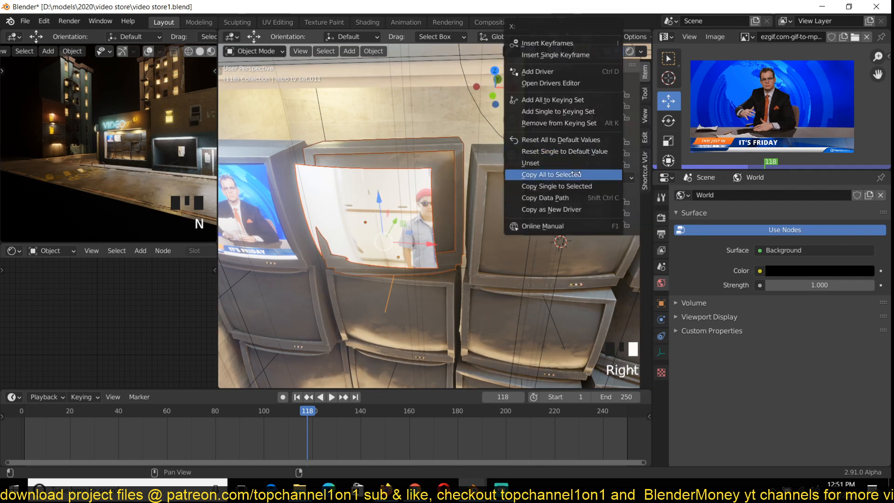
left_click(550, 174)
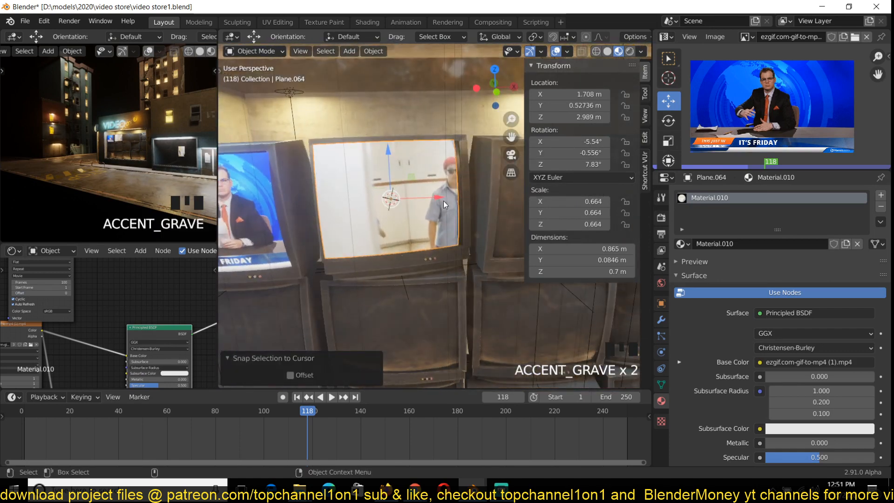
- Nudge the second screen along X to centre it in its TV and view the wall from another angle
key("g")
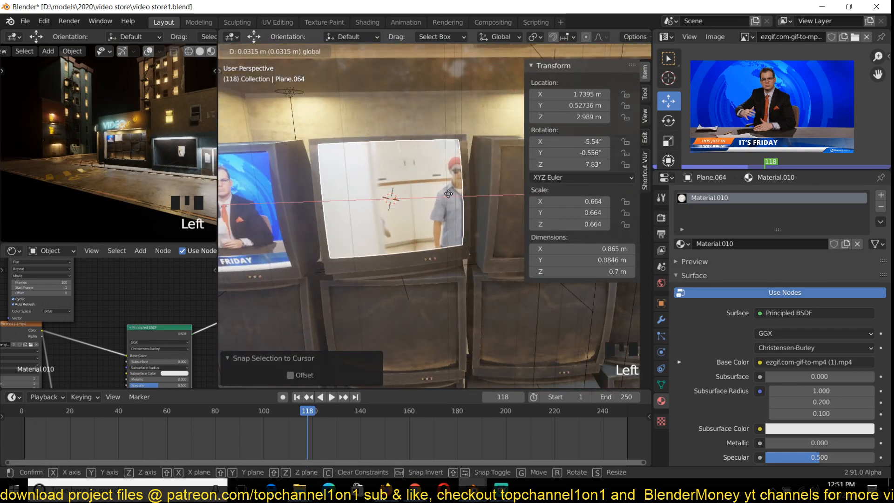
scroll("down", 3)
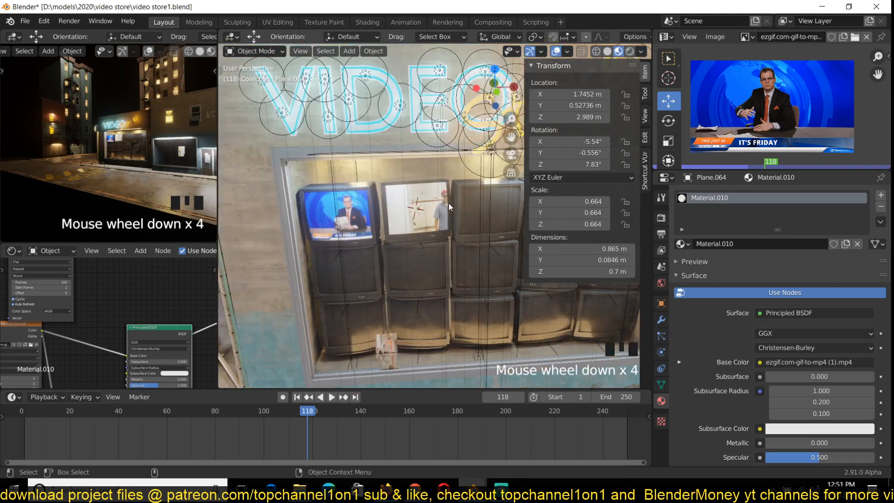
key("alt+h")
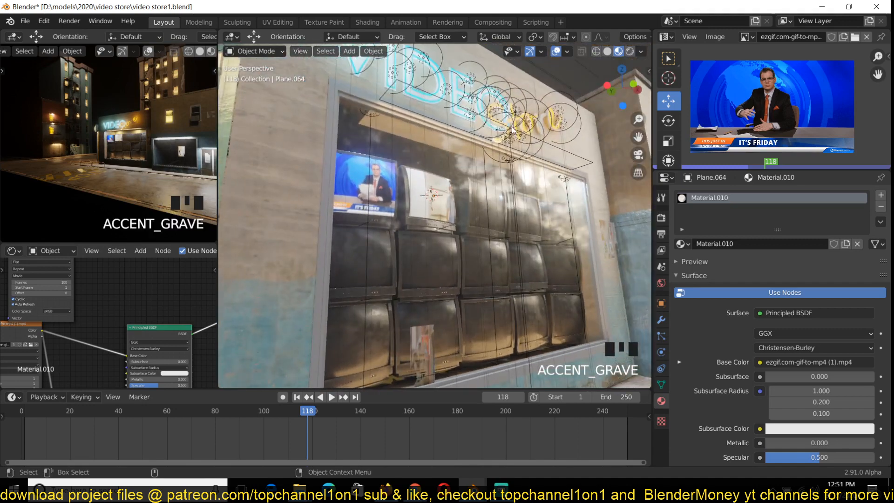
- Save the scene and play the animation to watch both screens running side by side
key("ctrl+s")
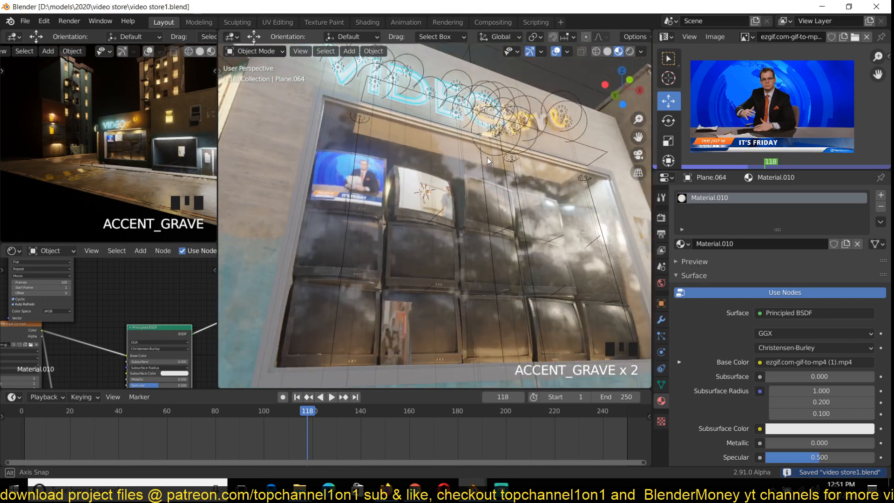
scroll("up", 3)
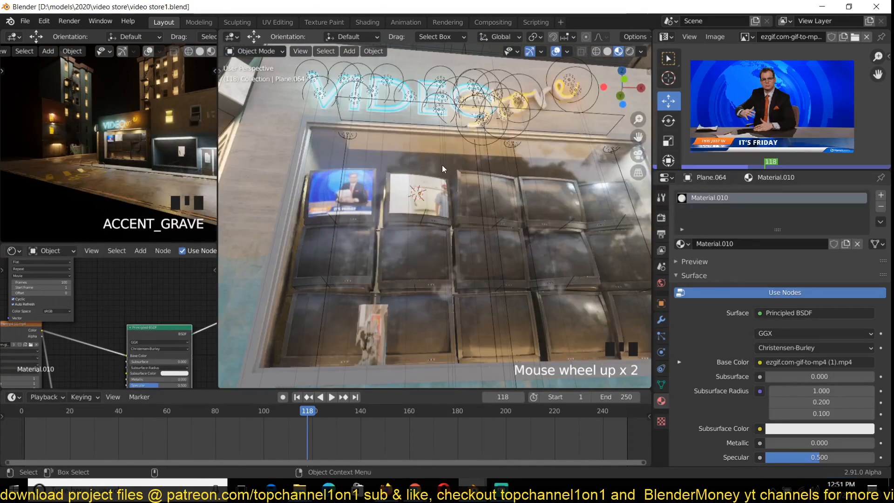
key("space")
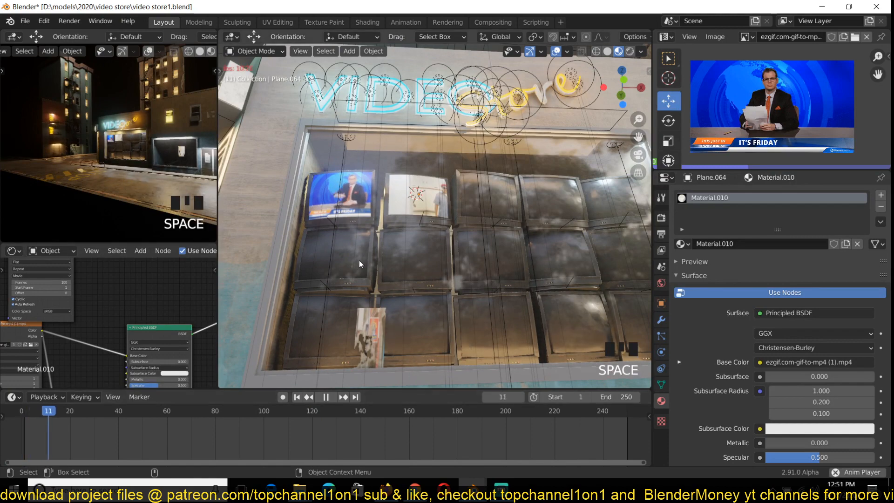
left_click(422, 202)
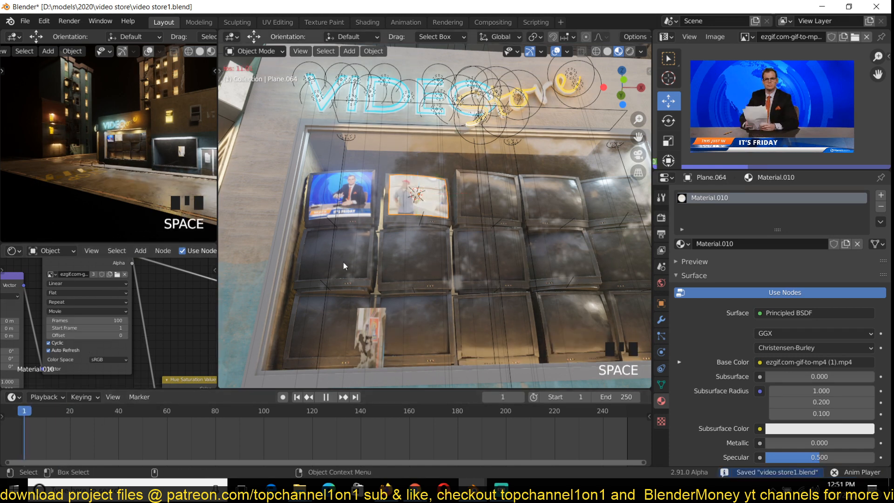
- Play from the first frame to confirm the second clip loops, then save the scene again
key("space")
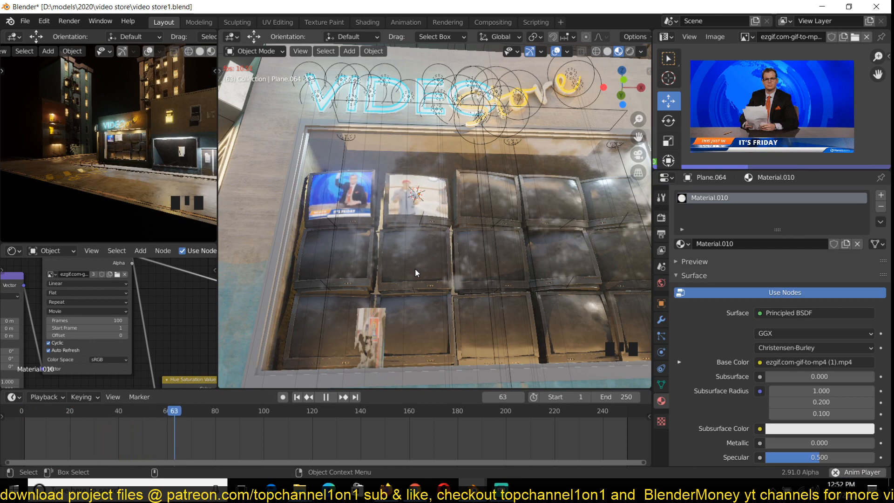
left_click(325, 397)
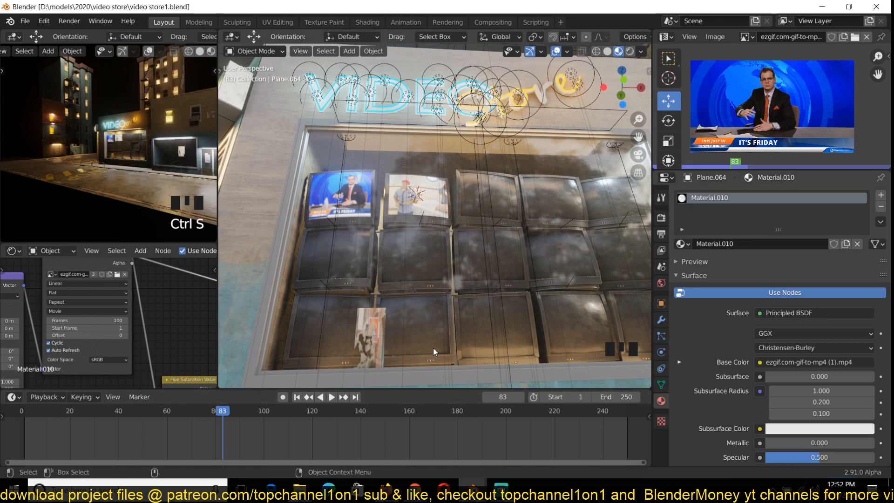
key("ctrl+s")
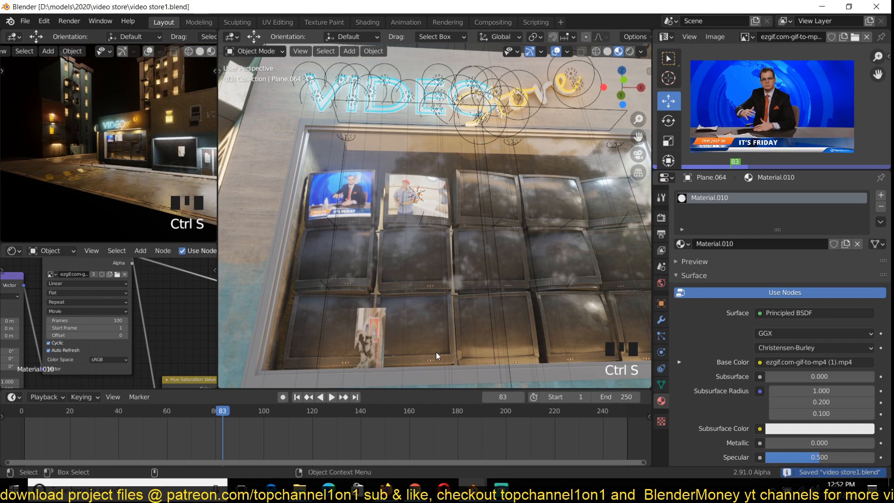